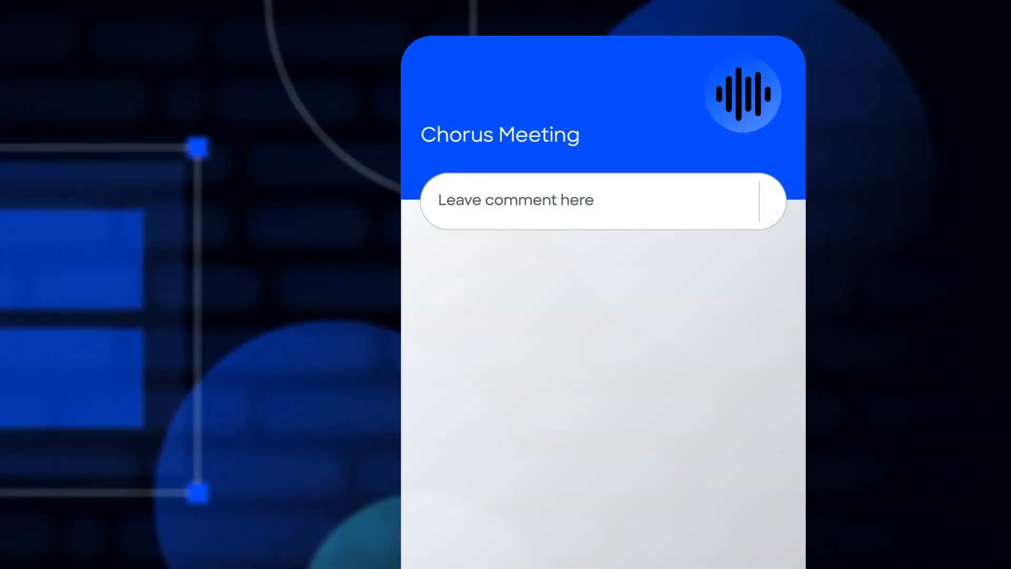
- Go from the Chorus App for Zoom marketplace listing to the Chorus site via Visit Site to Add
{"action": "type", "text": "@He"}
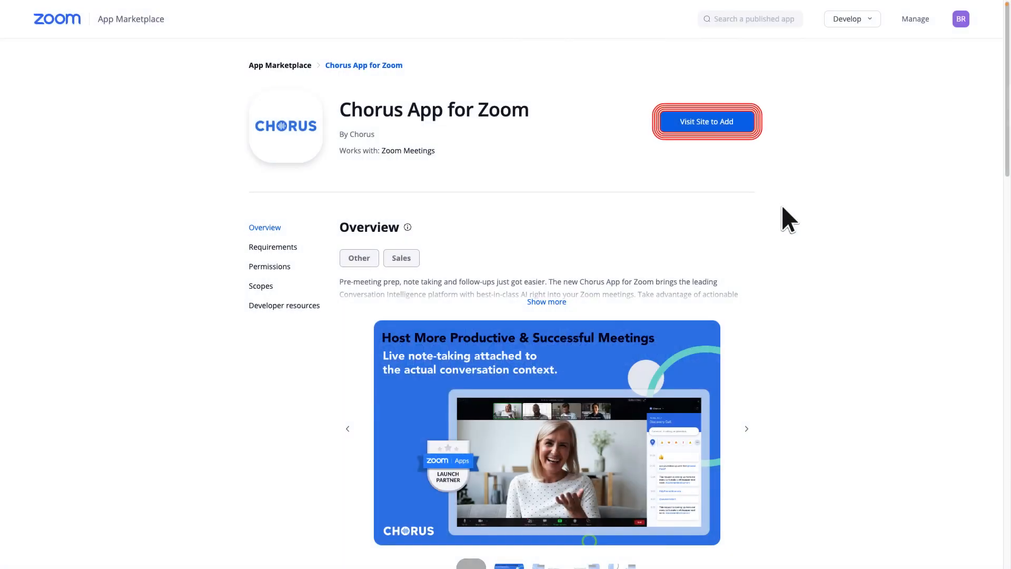
{"action": "left_click", "coordinate": [706, 121]}
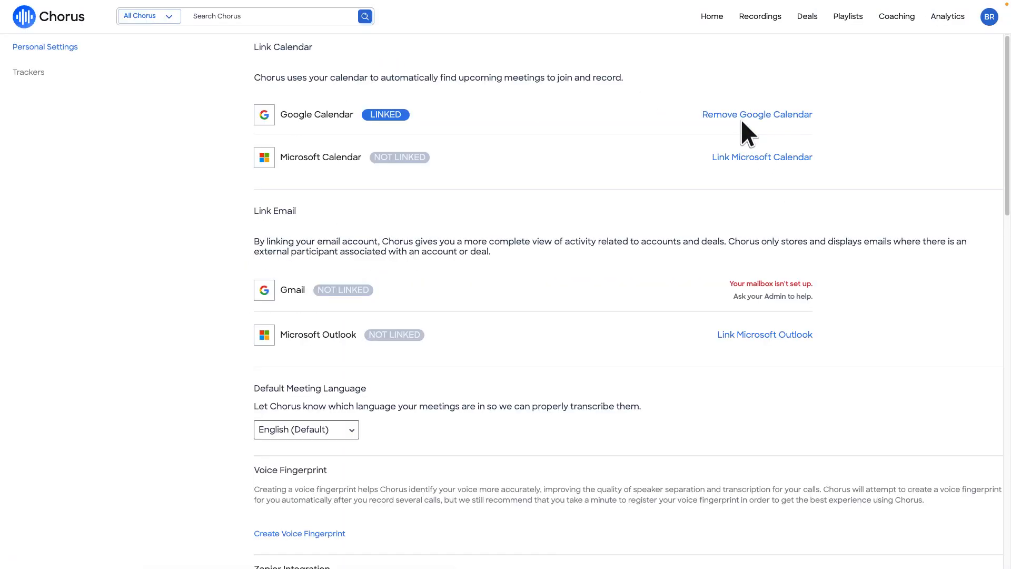
- Install the Zoom App from Chorus settings, allow account access, and open it in a meeting
{"action": "scroll", "scroll_direction": "down", "scroll_amount": 3}
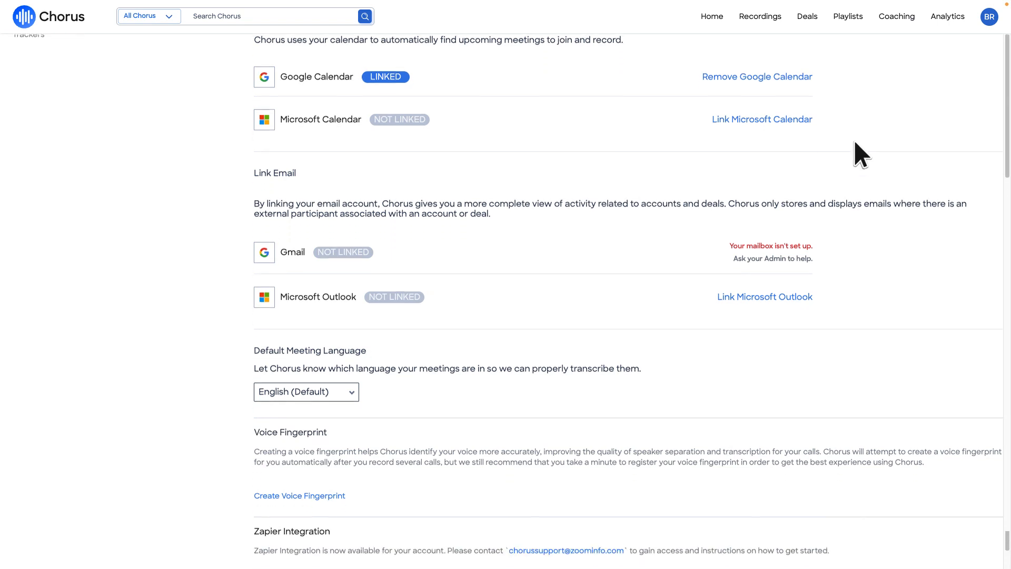
{"action": "scroll", "scroll_direction": "down", "scroll_amount": 3}
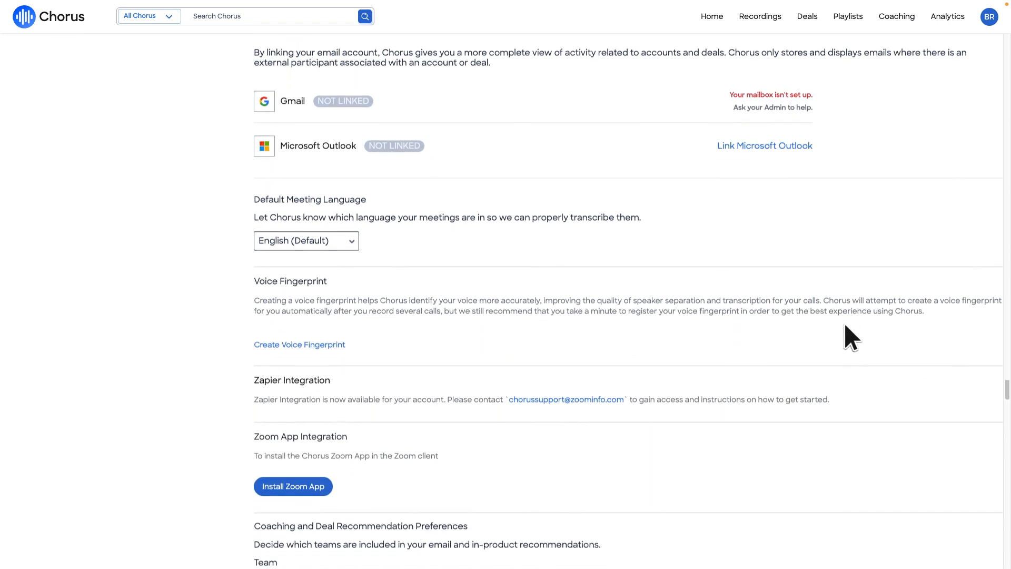
{"action": "scroll", "scroll_direction": "down", "scroll_amount": 3}
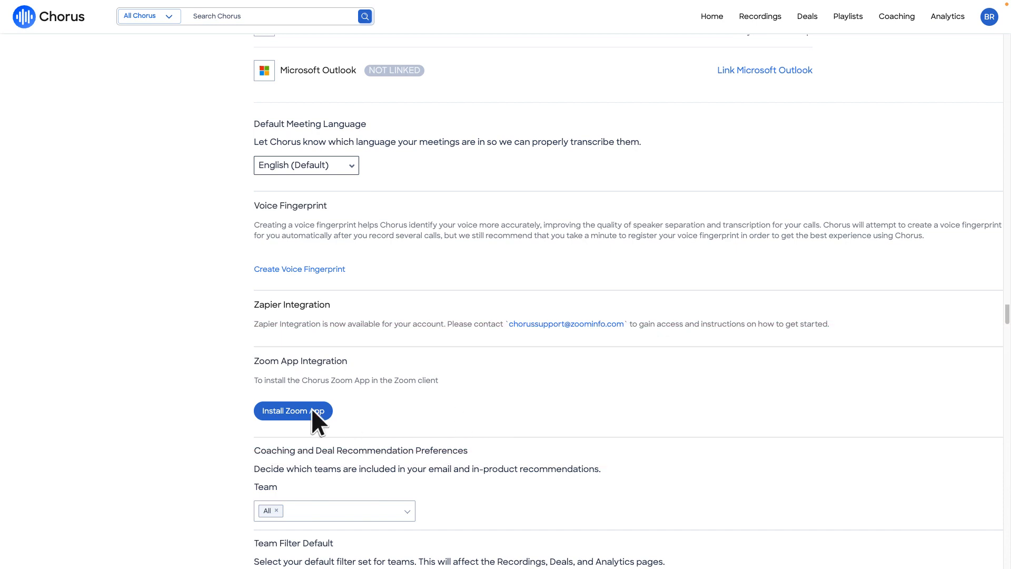
{"action": "left_click", "coordinate": [293, 411]}
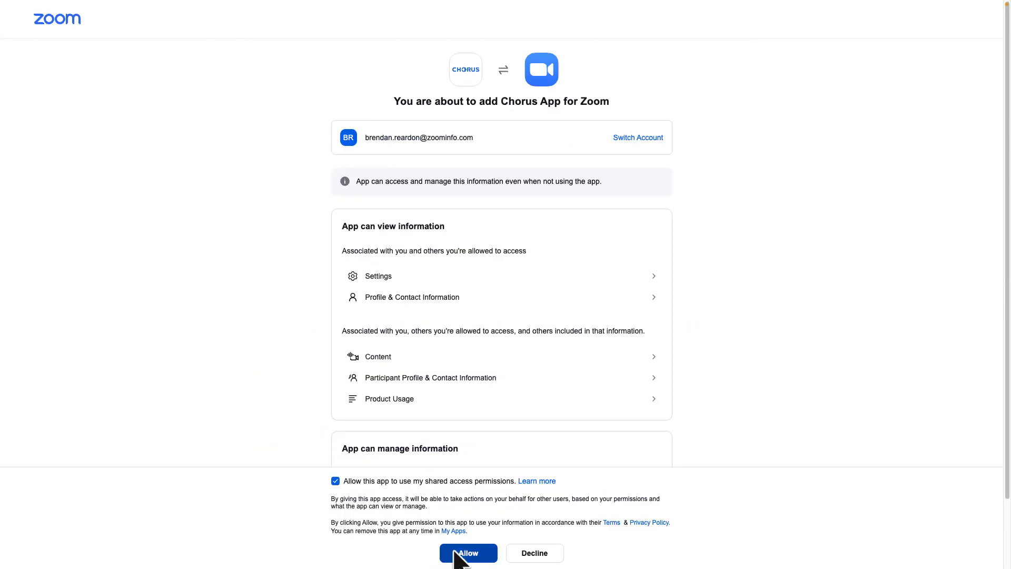
{"action": "left_click", "coordinate": [468, 552]}
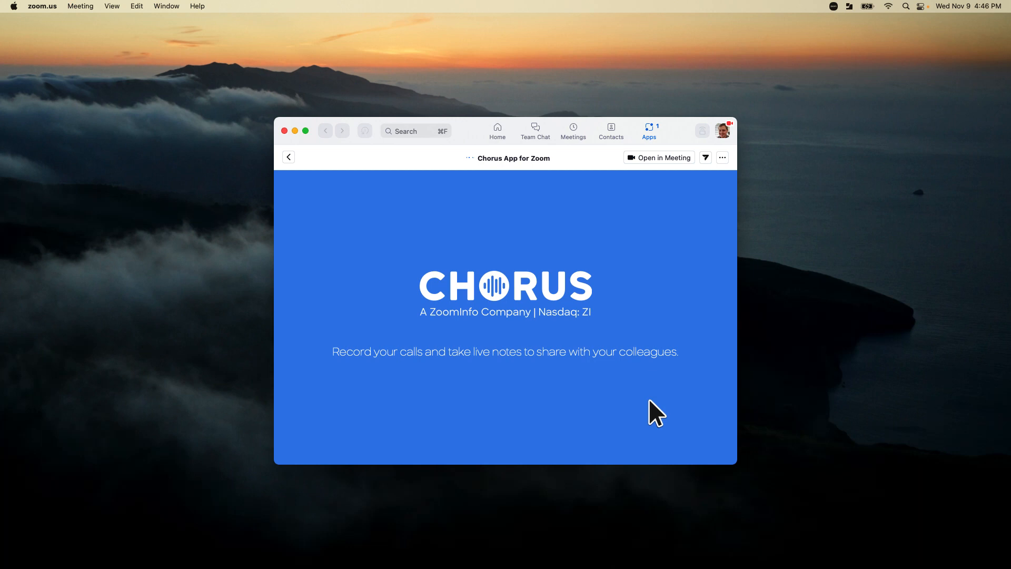
{"action": "mouse_move", "coordinate": [672, 226]}
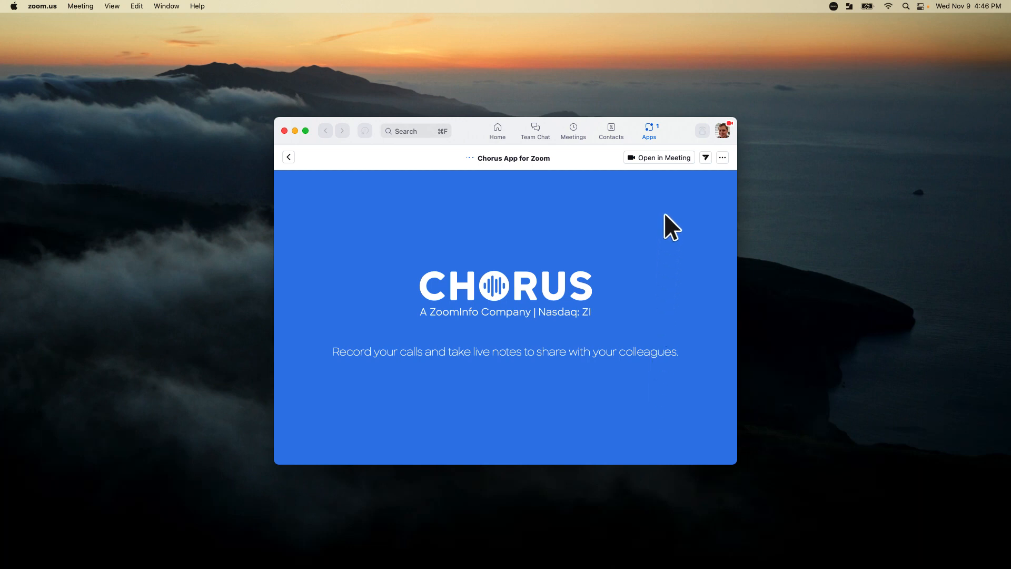
{"action": "left_click", "coordinate": [658, 158]}
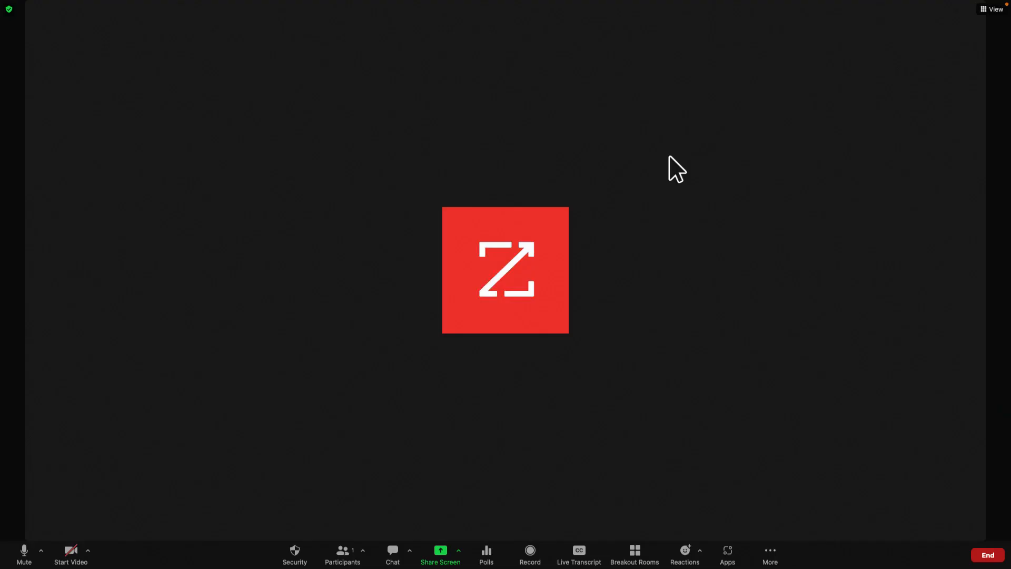
- Open Chorus App for Zoom from My Apps in the meeting toolbar
{"action": "left_click", "coordinate": [727, 553]}
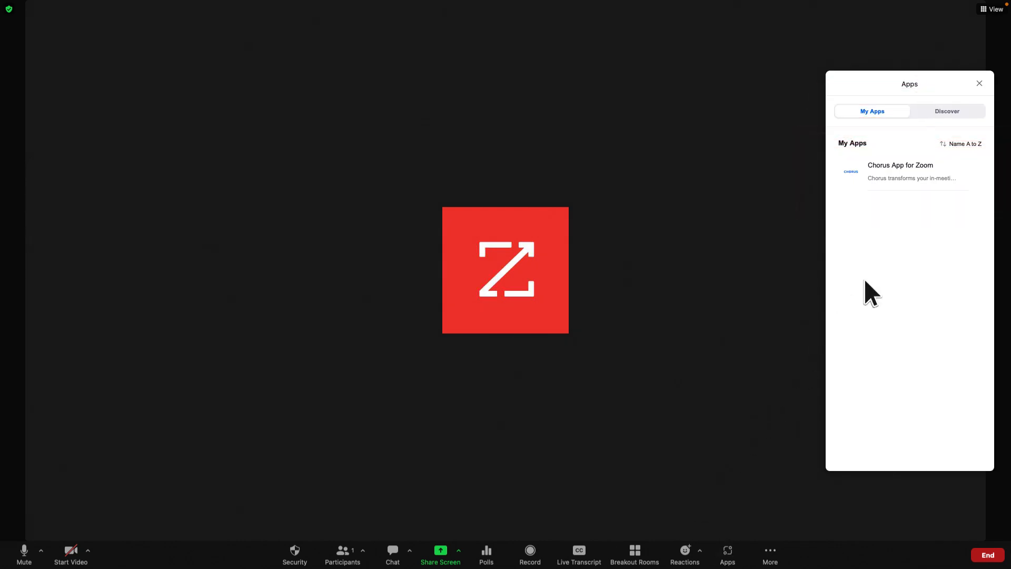
{"action": "left_click", "coordinate": [900, 170]}
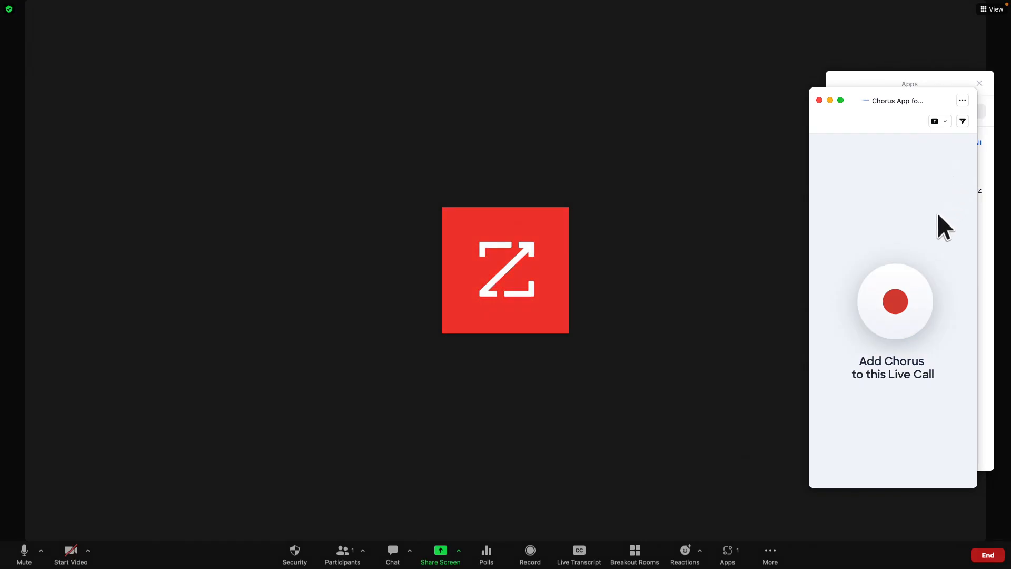
- Add Chorus to the live call so it starts recording
{"action": "left_click", "coordinate": [894, 300]}
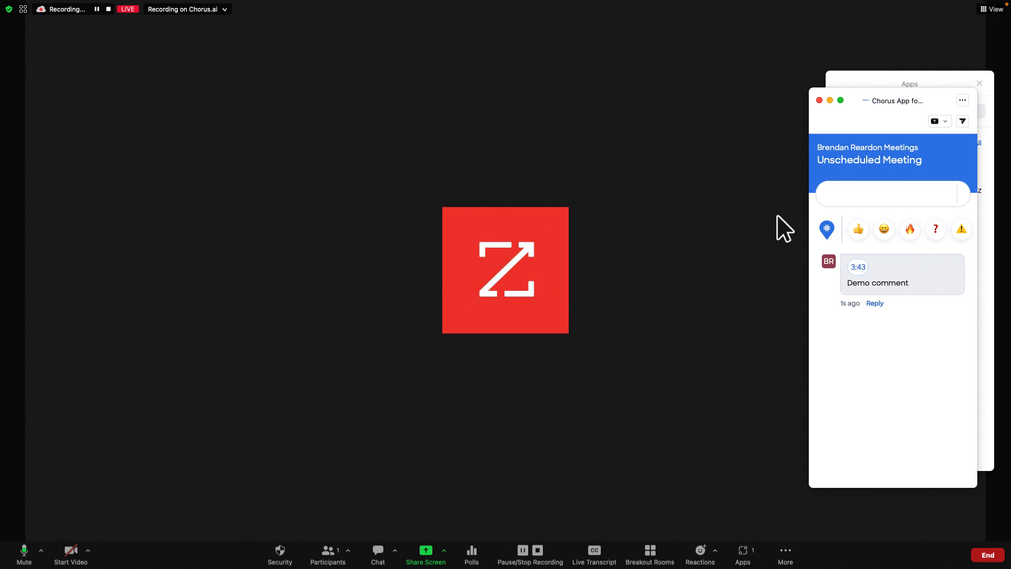
- Pin the current moment, creating a #MyPinnedMoment note at 5:11
{"action": "left_click", "coordinate": [828, 230]}
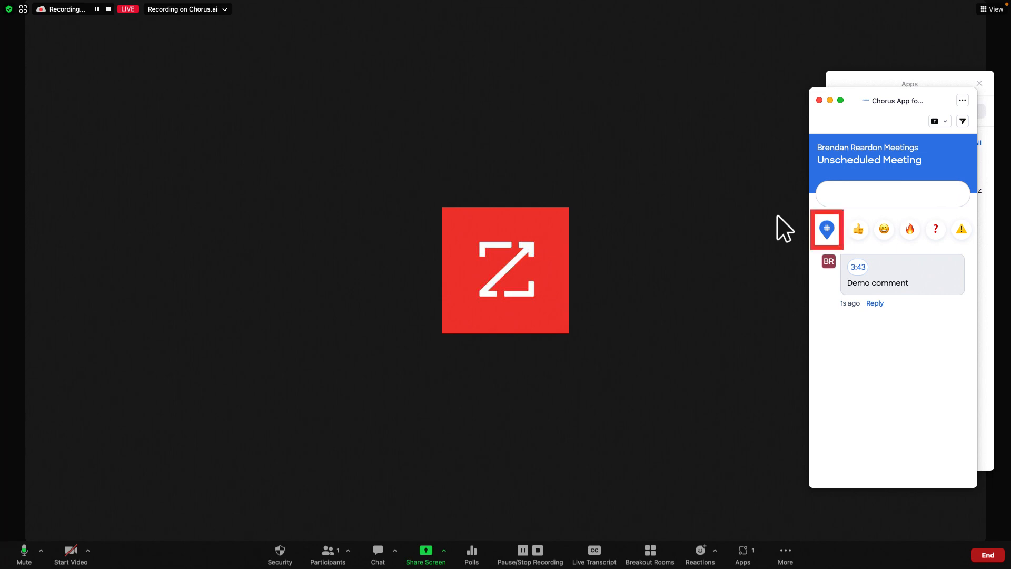
{"action": "left_click", "coordinate": [827, 229]}
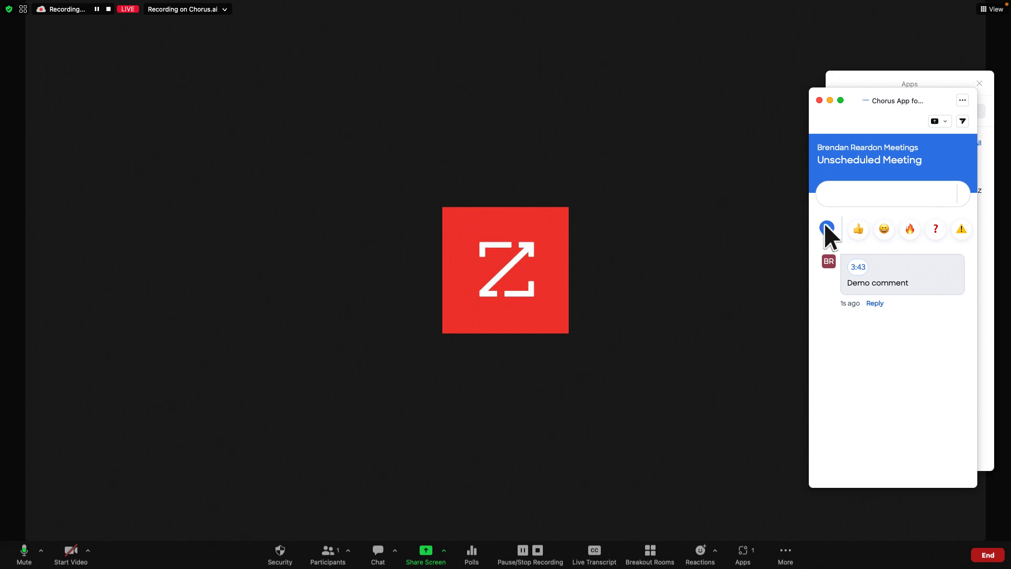
{"action": "left_click", "coordinate": [827, 229]}
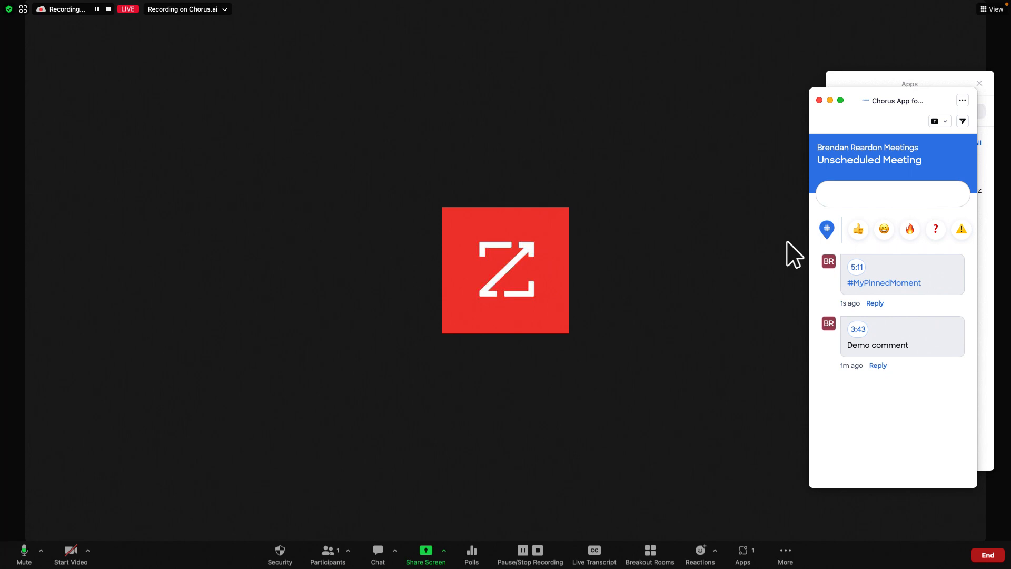
{"action": "type", "text": "#NextSt"}
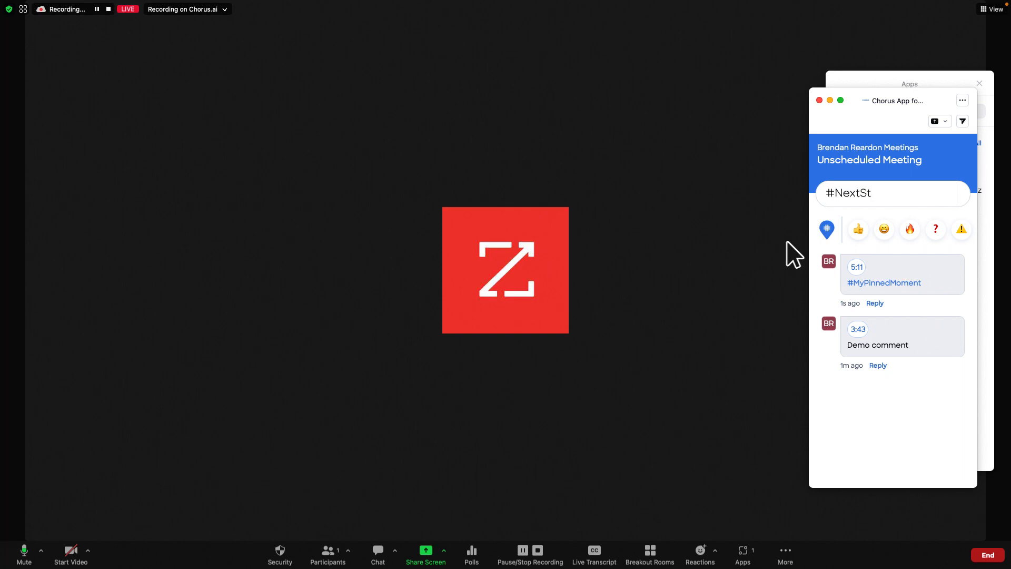
{"action": "type", "text": "eps"}
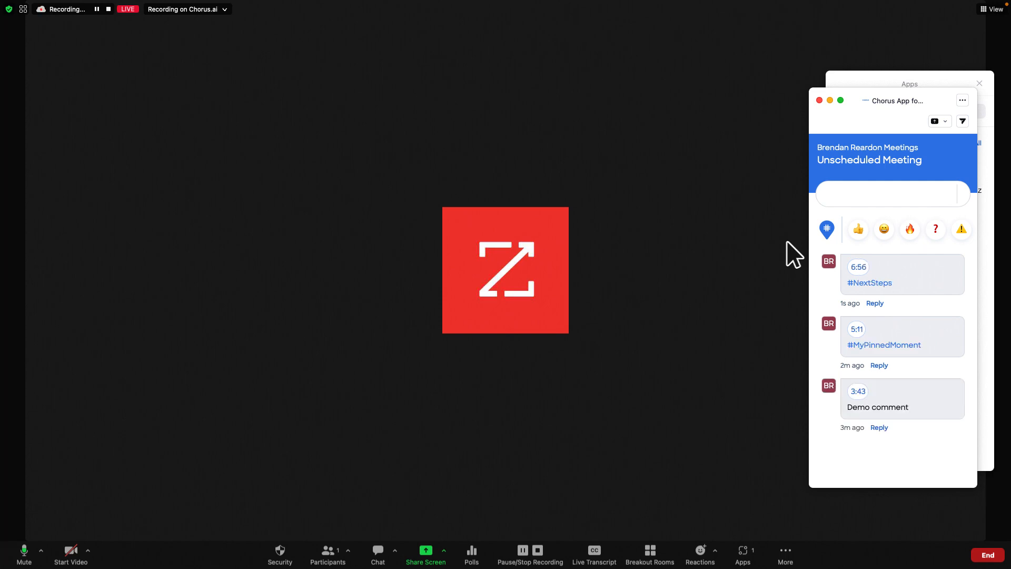
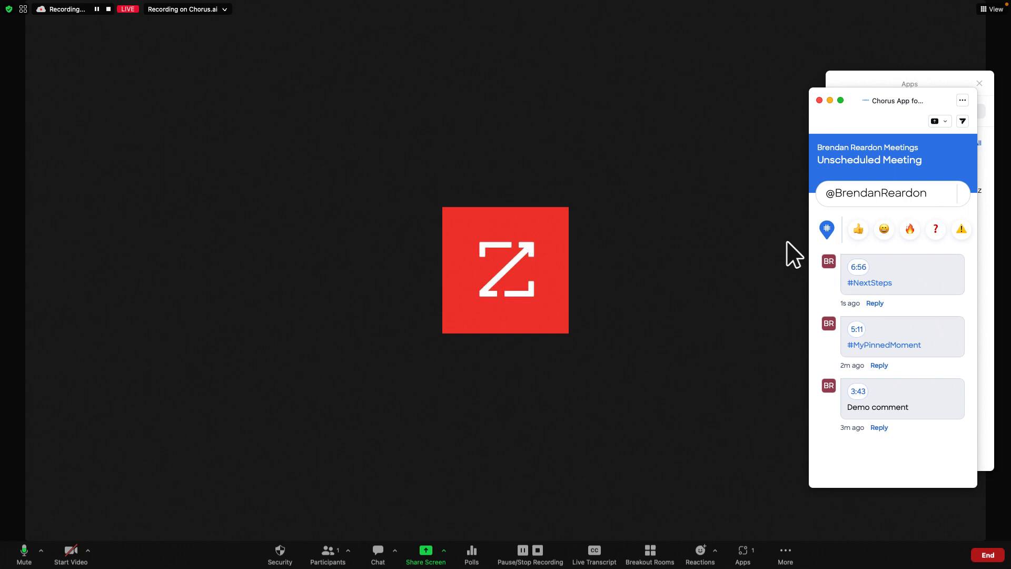